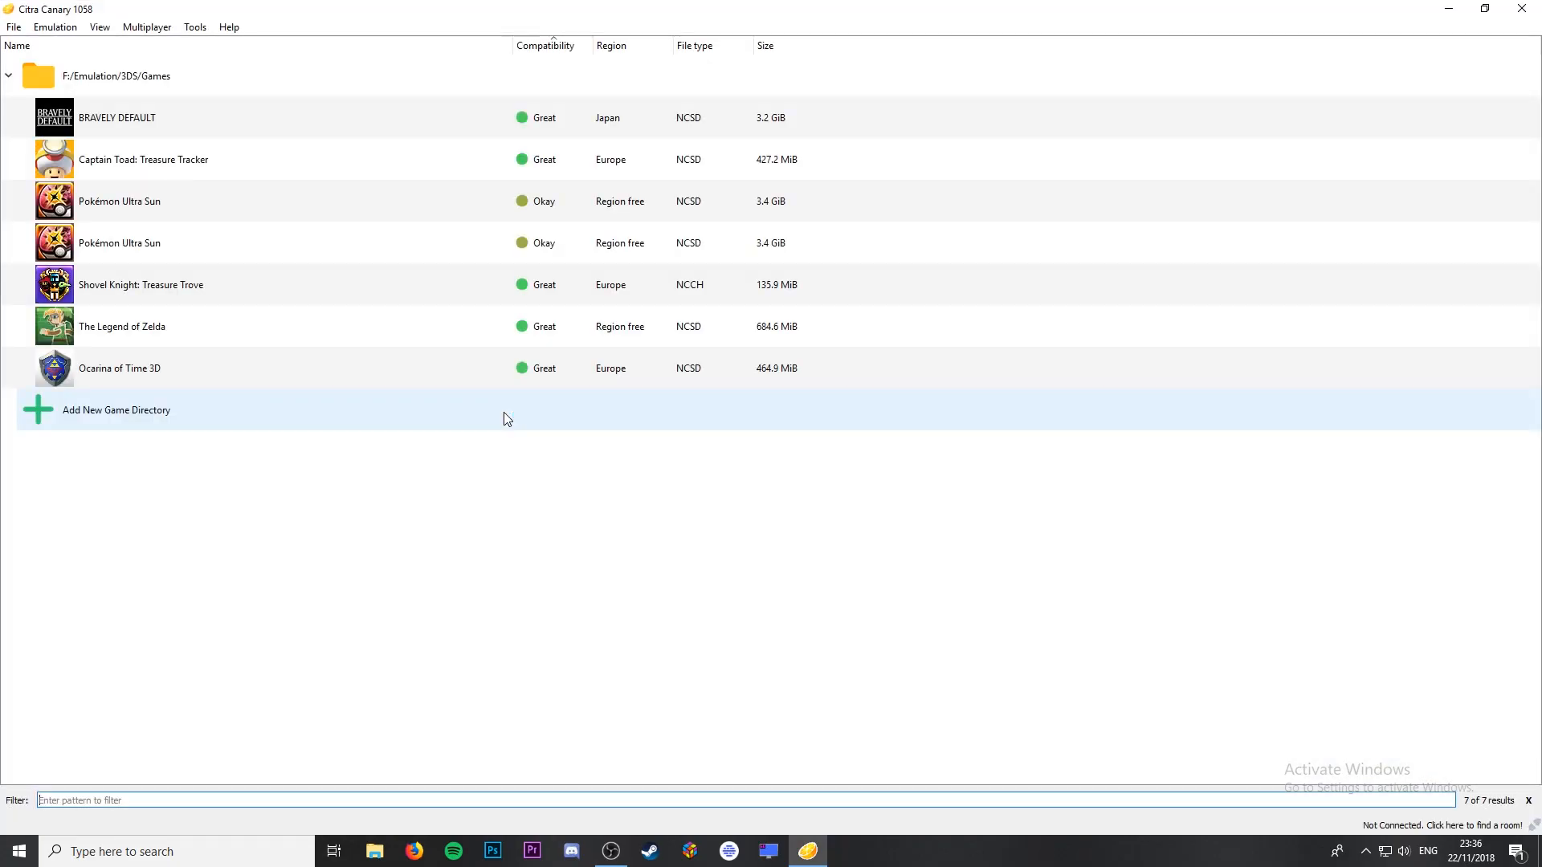
Add Desktop > 3ds game Dumps as a Citra game directory.
left_click(115, 410)
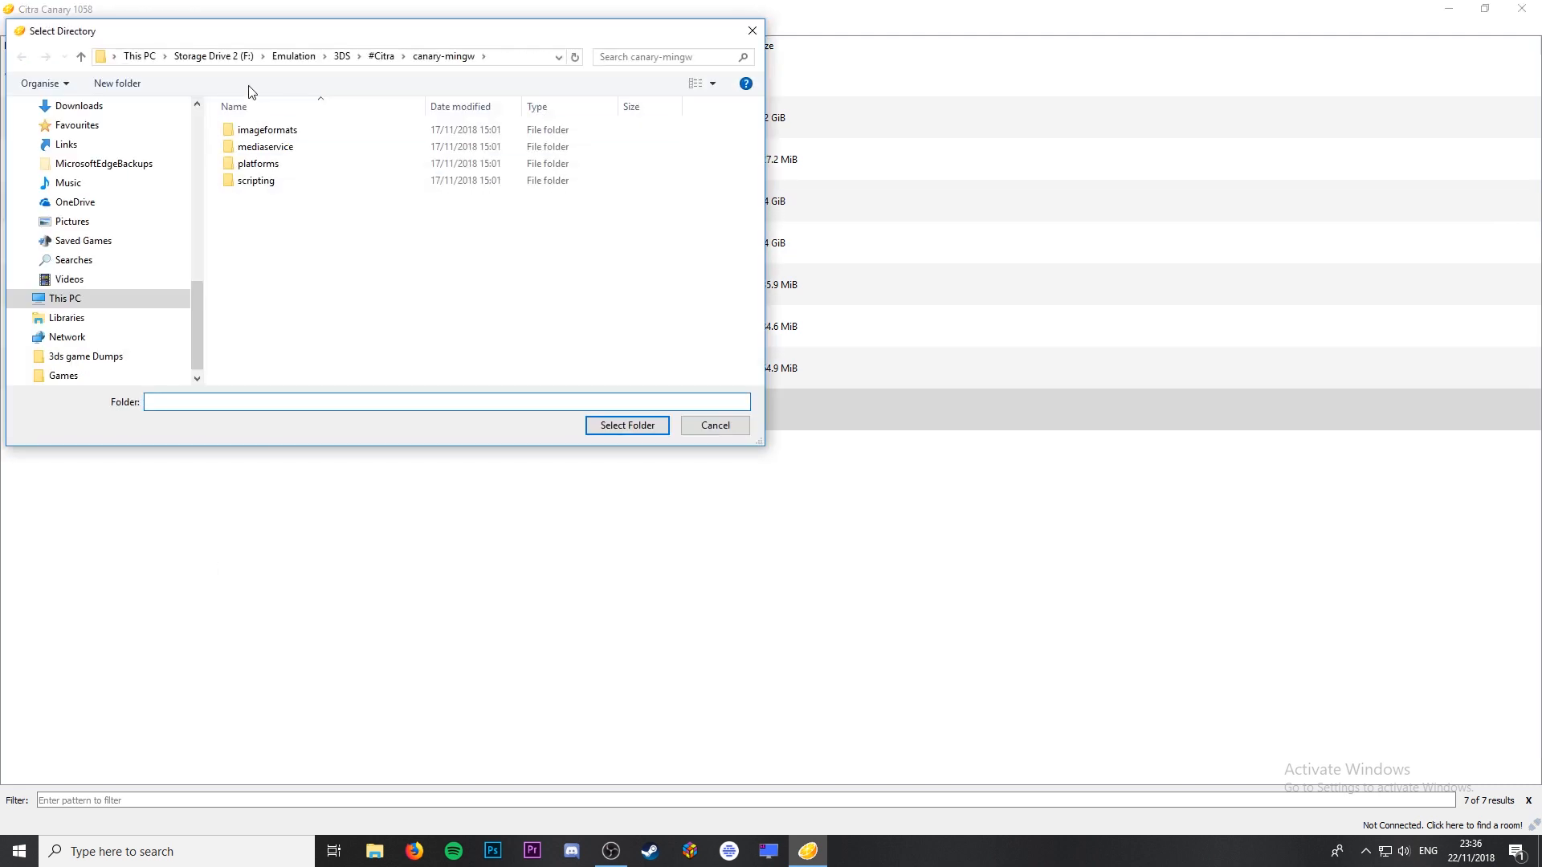
left_click(63, 298)
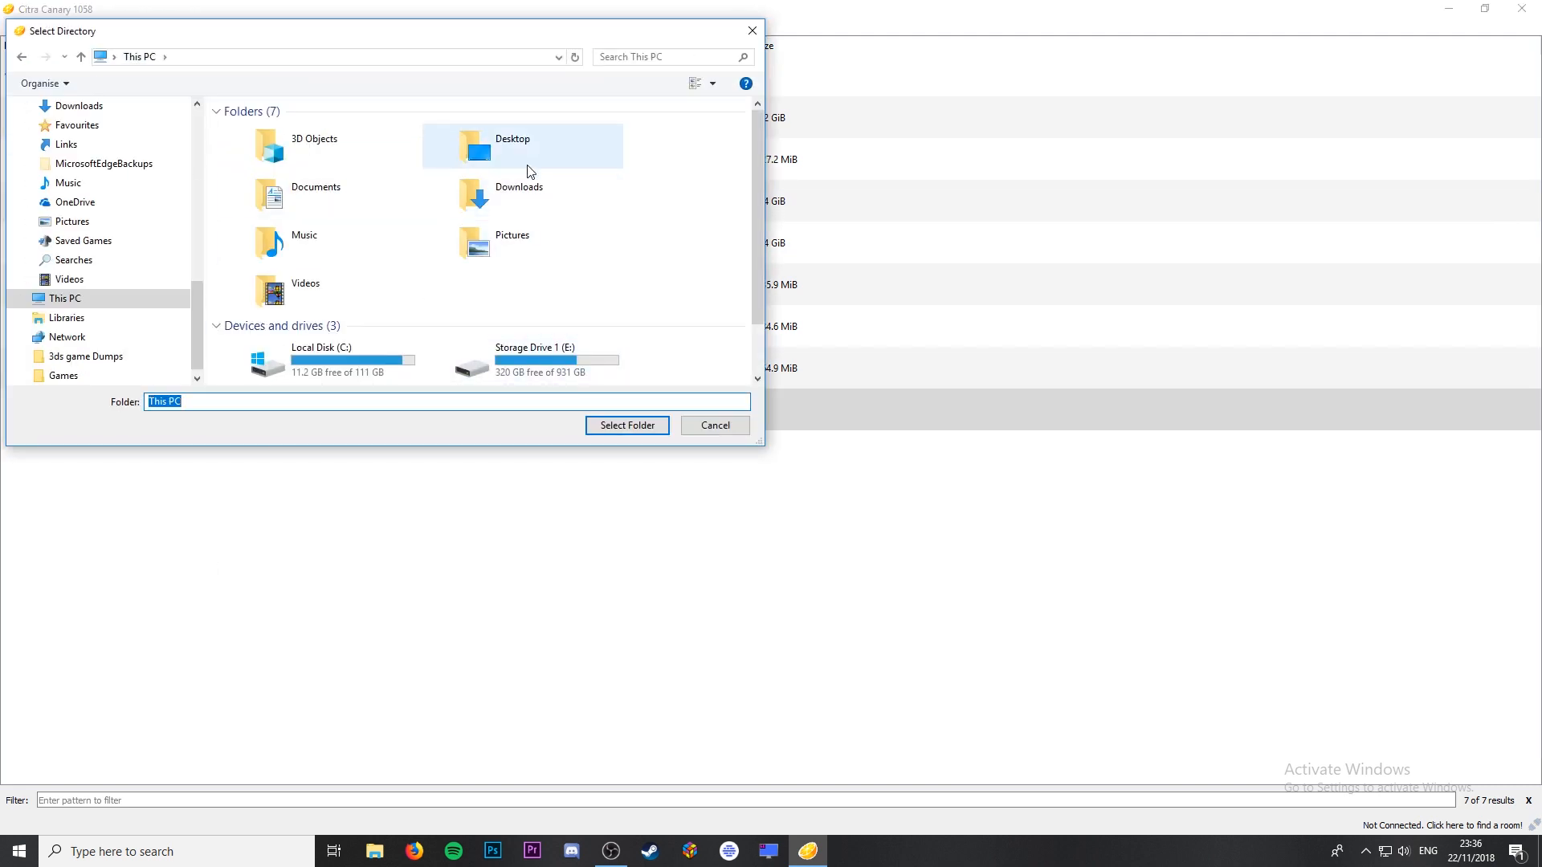
double_click(83, 356)
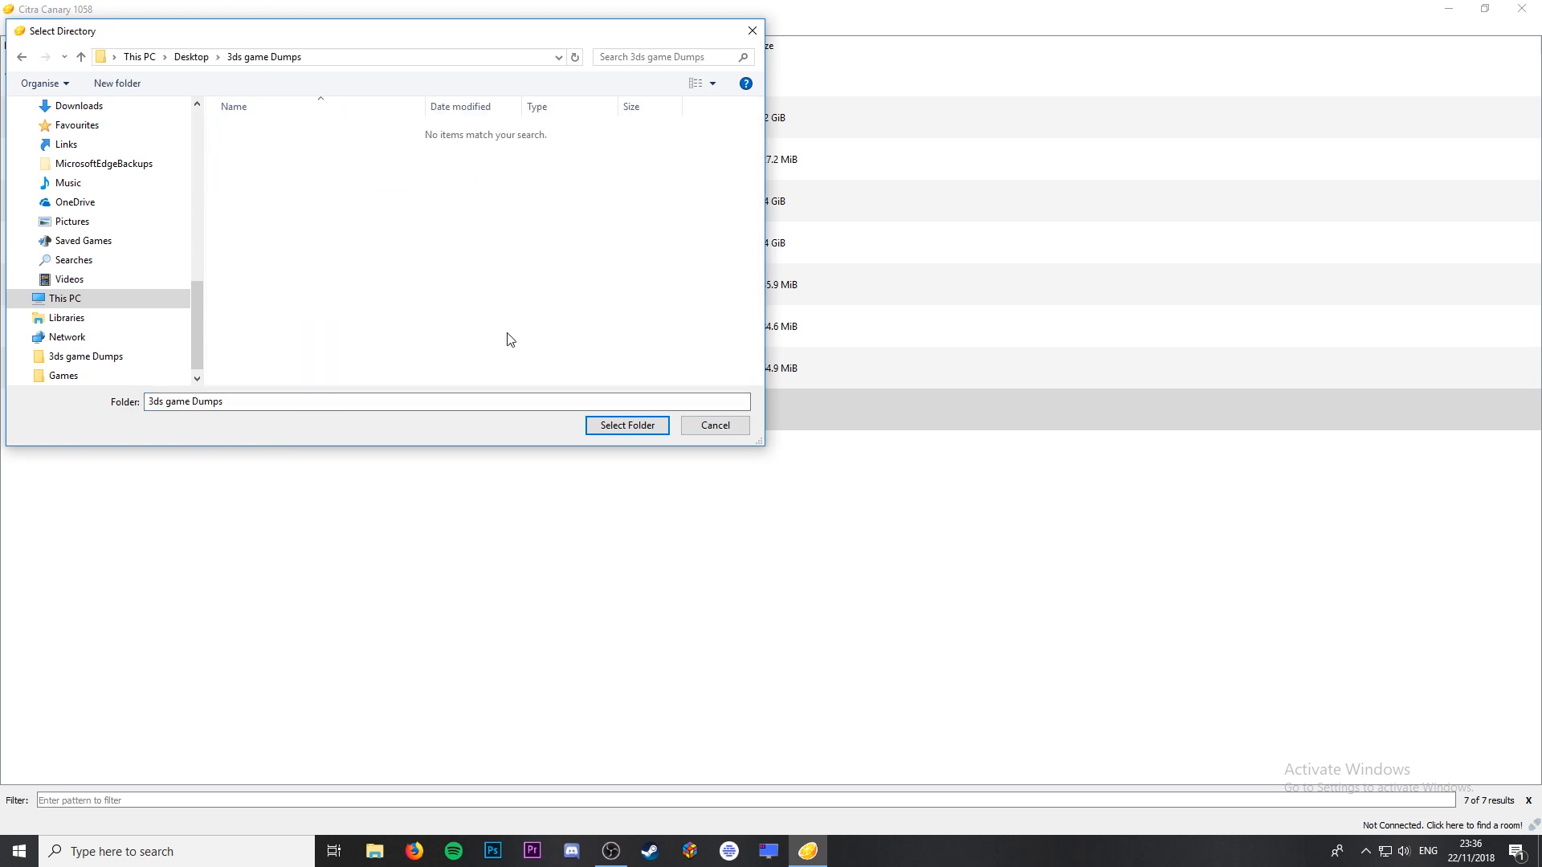
left_click(626, 425)
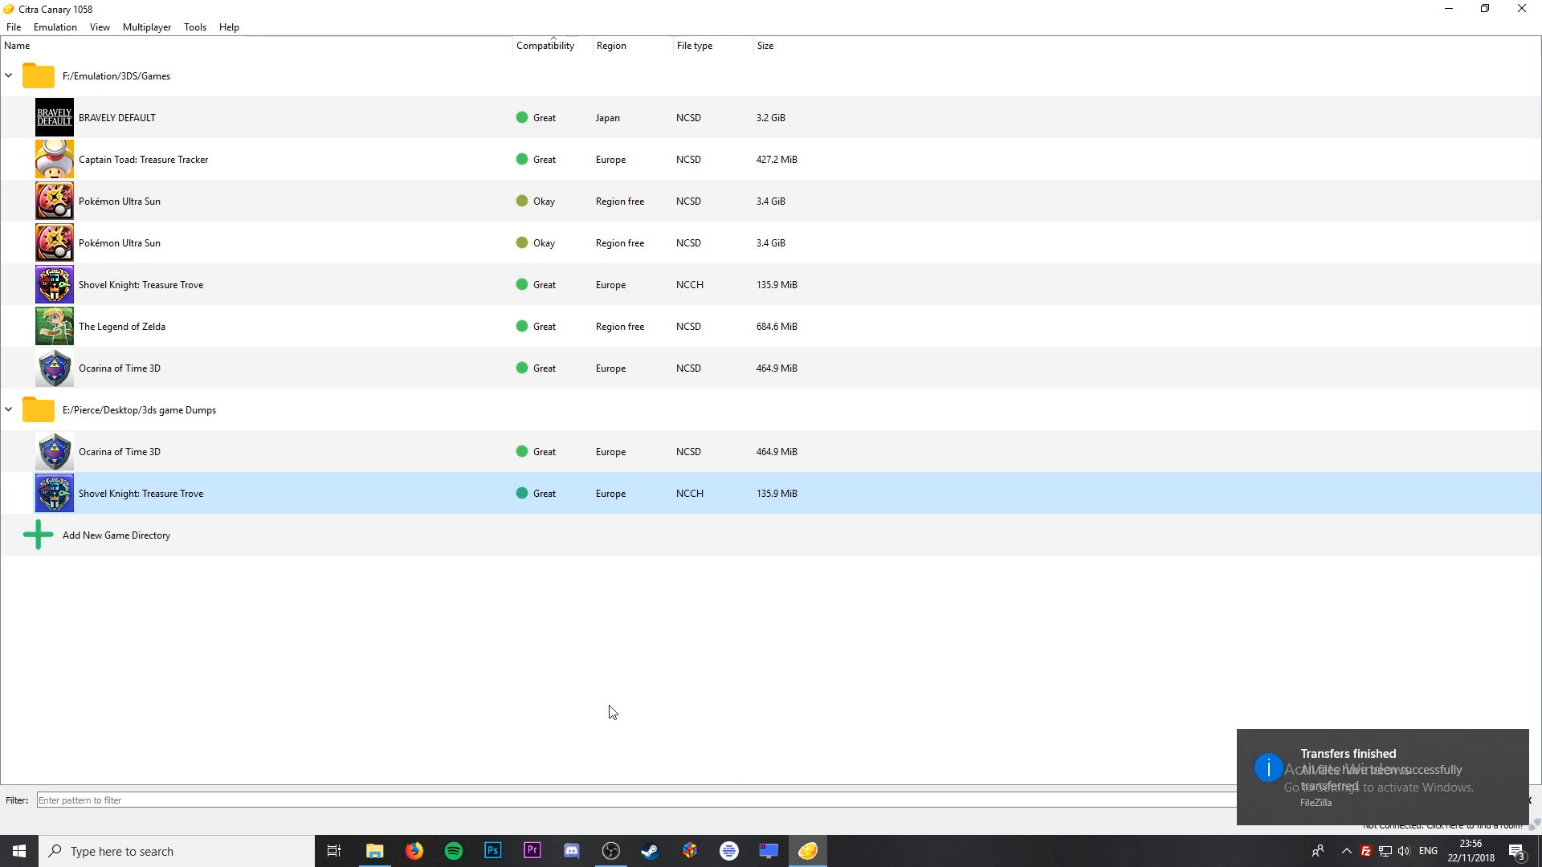
Open The Legend of Zelda's save data location from its context menu.
left_click(122, 327)
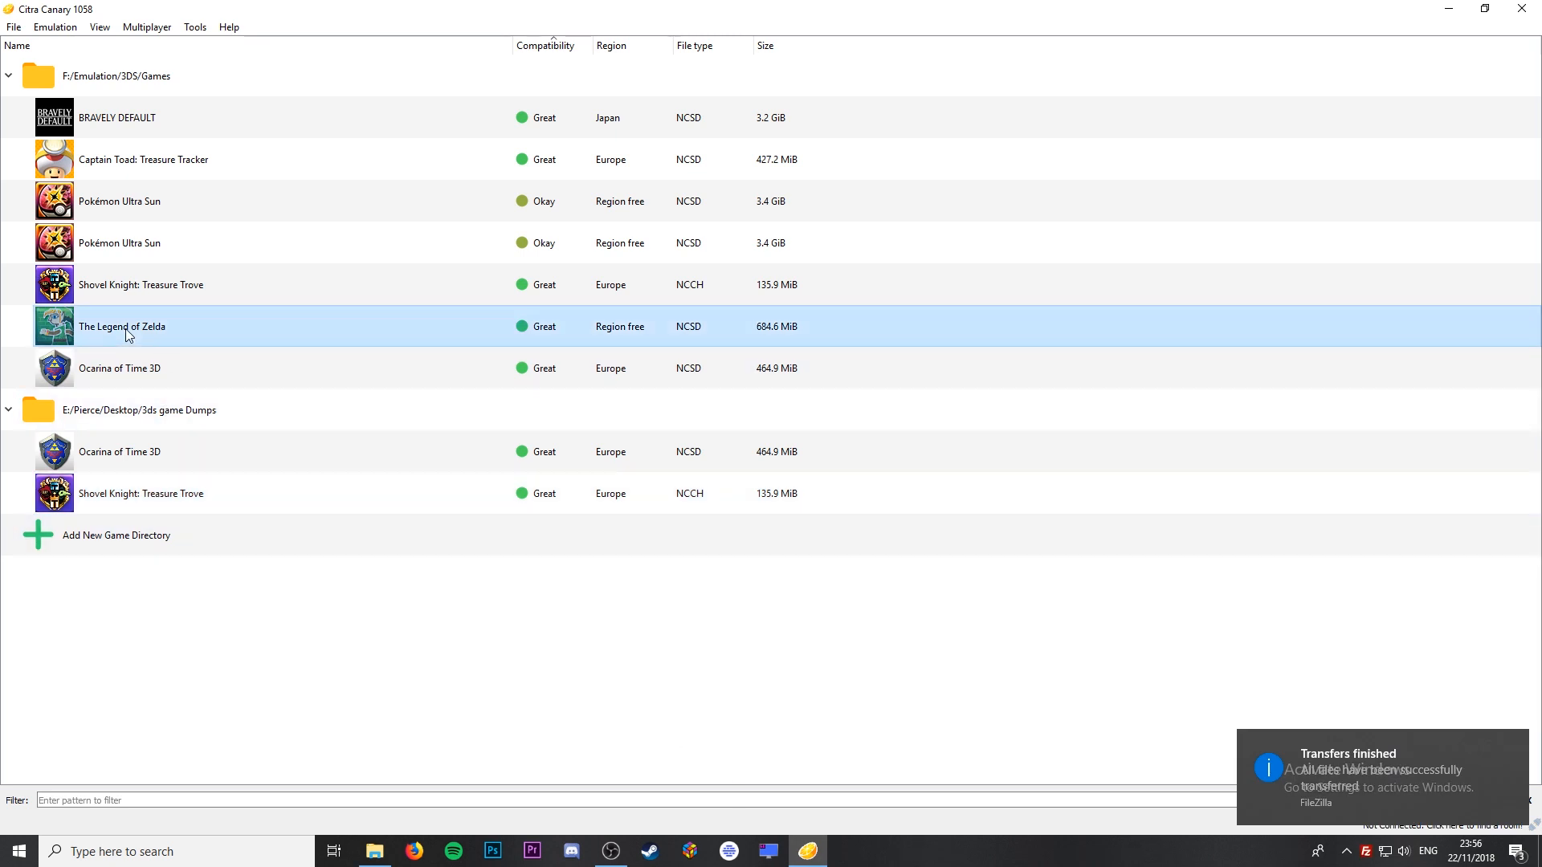
right_click(122, 327)
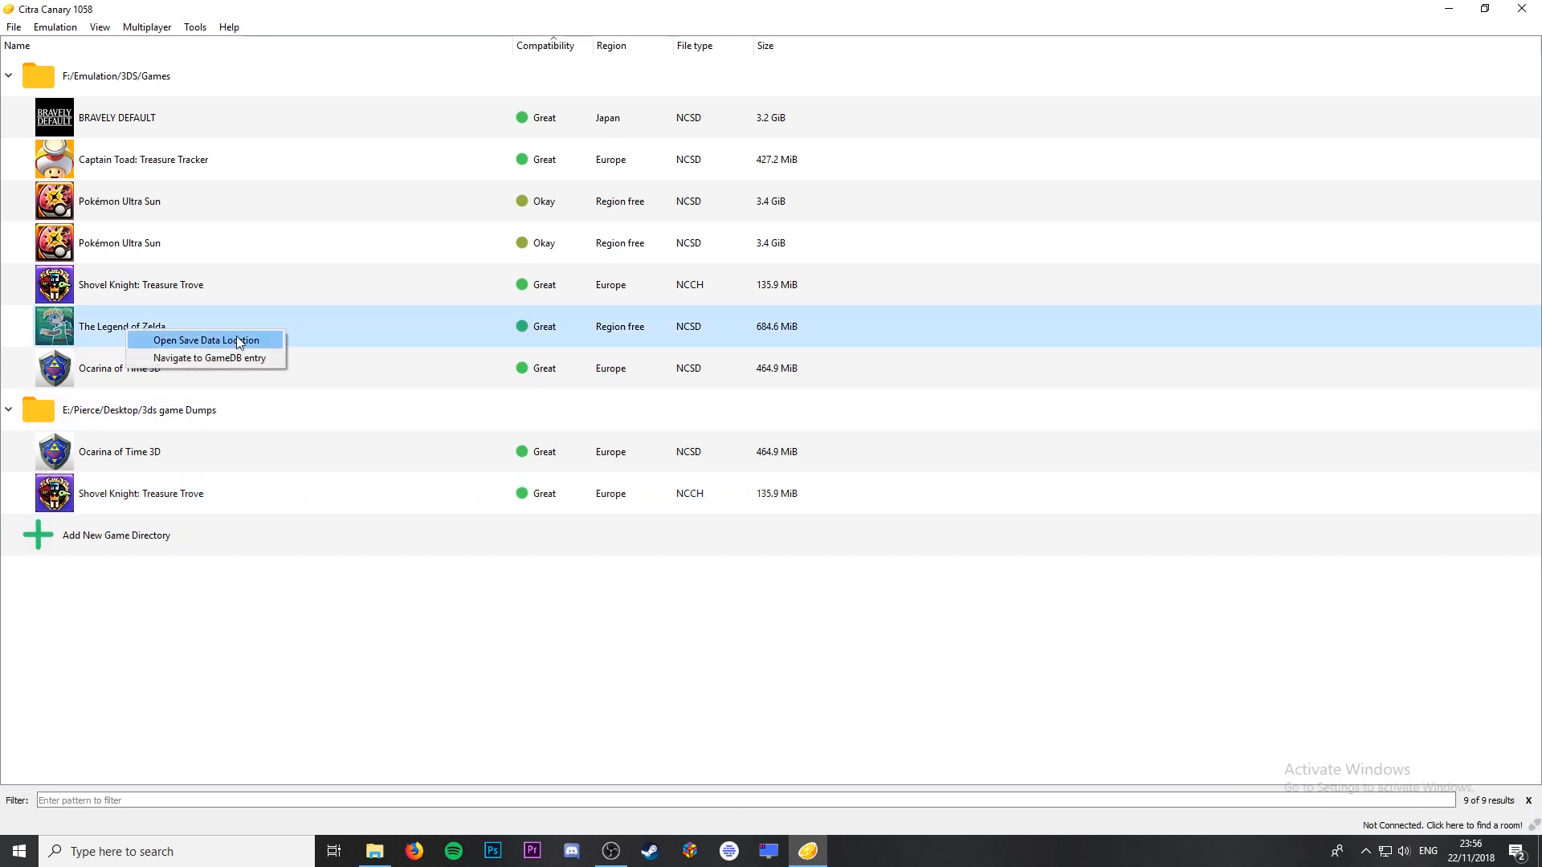
left_click(203, 340)
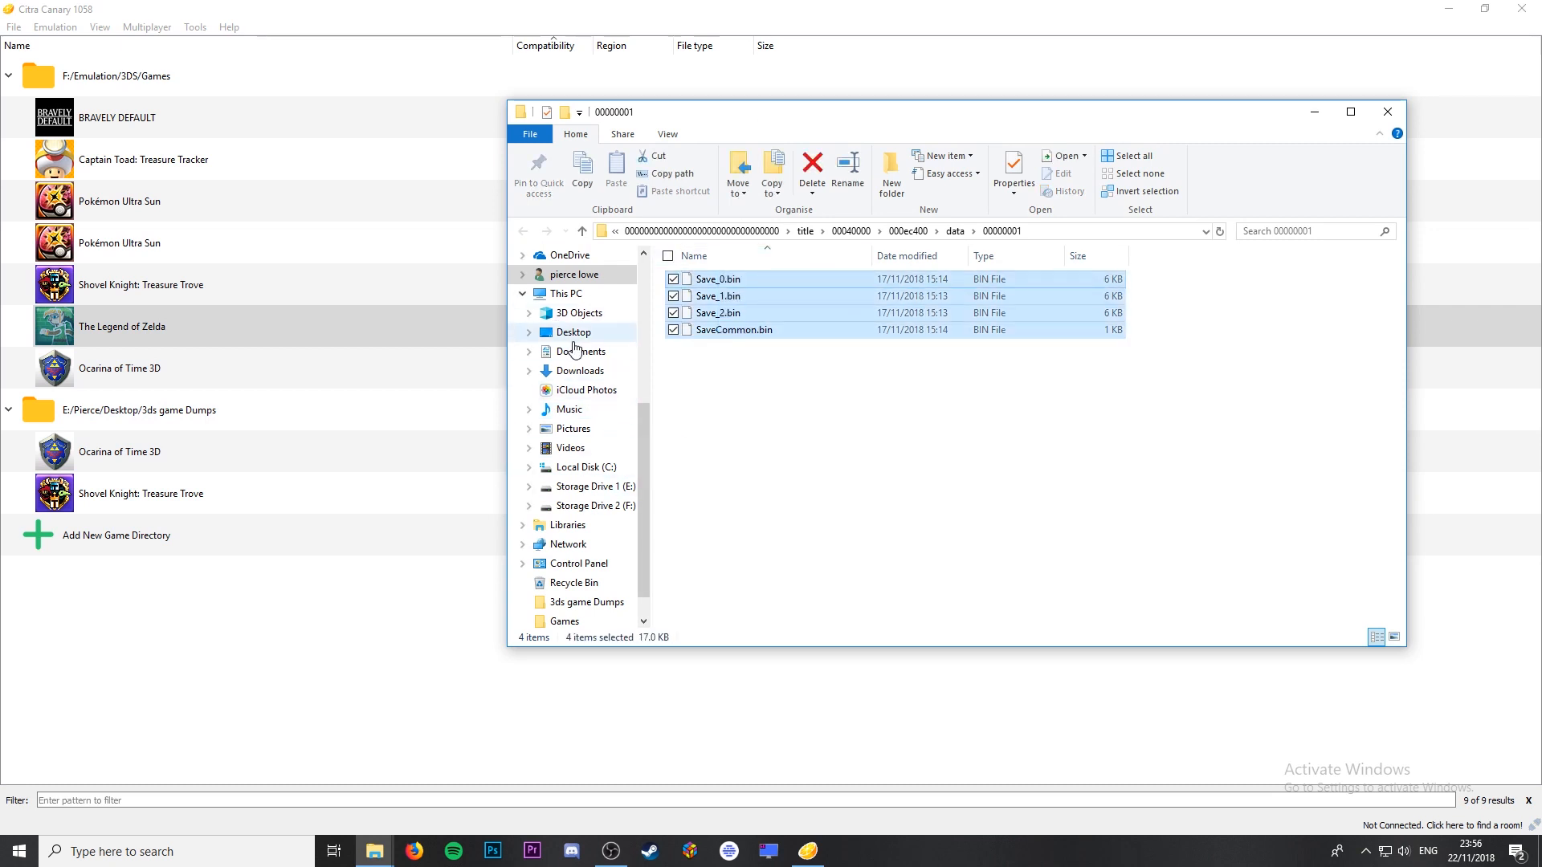
Move the Pieloaf 1 save files into Zelda's save folder, replacing the existing four.
left_click(573, 332)
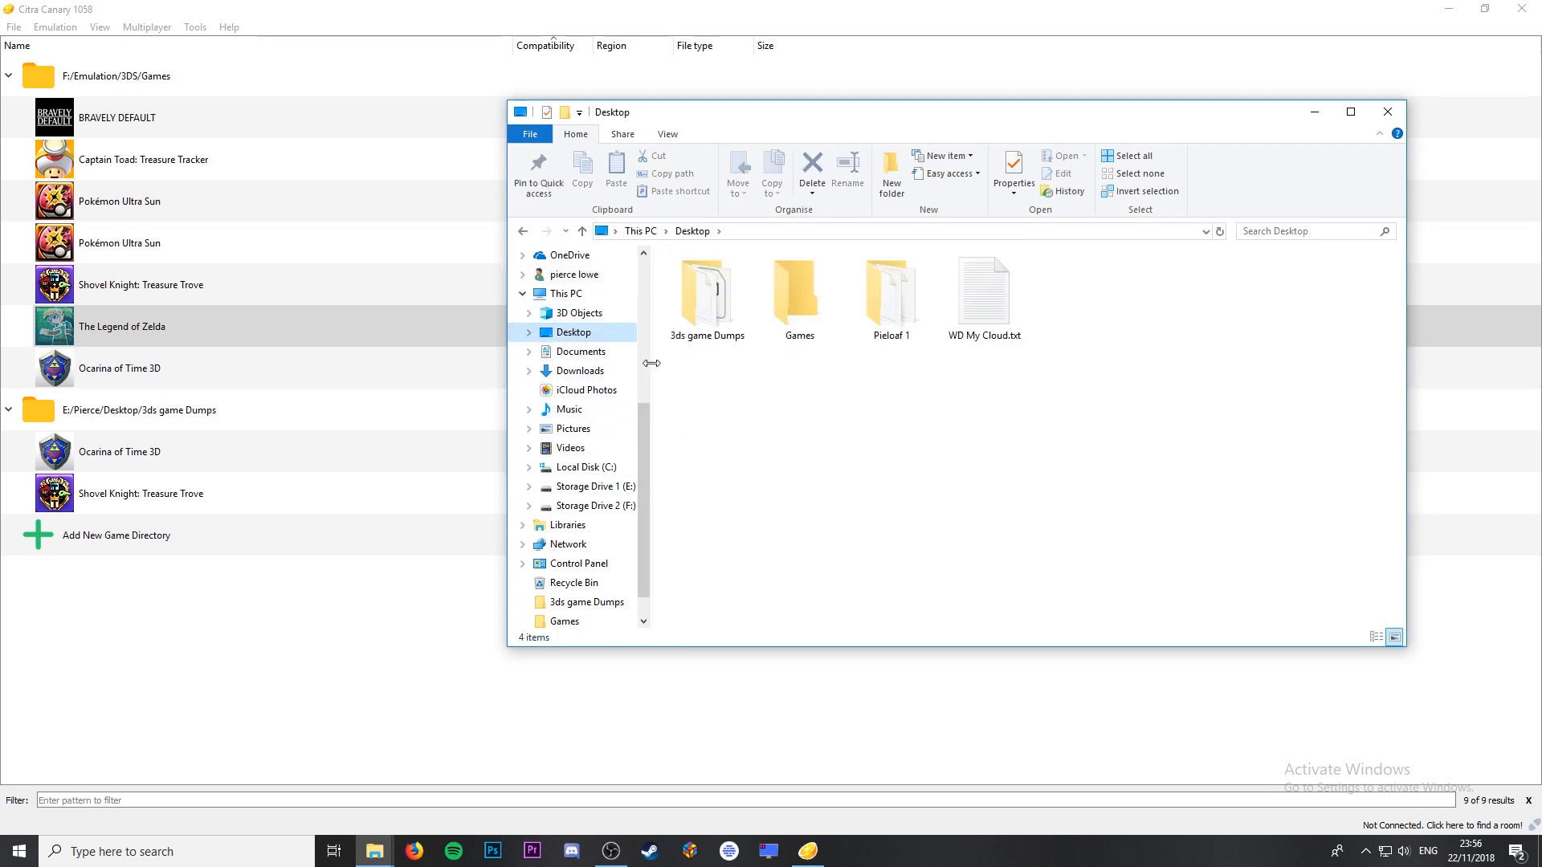
double_click(890, 285)
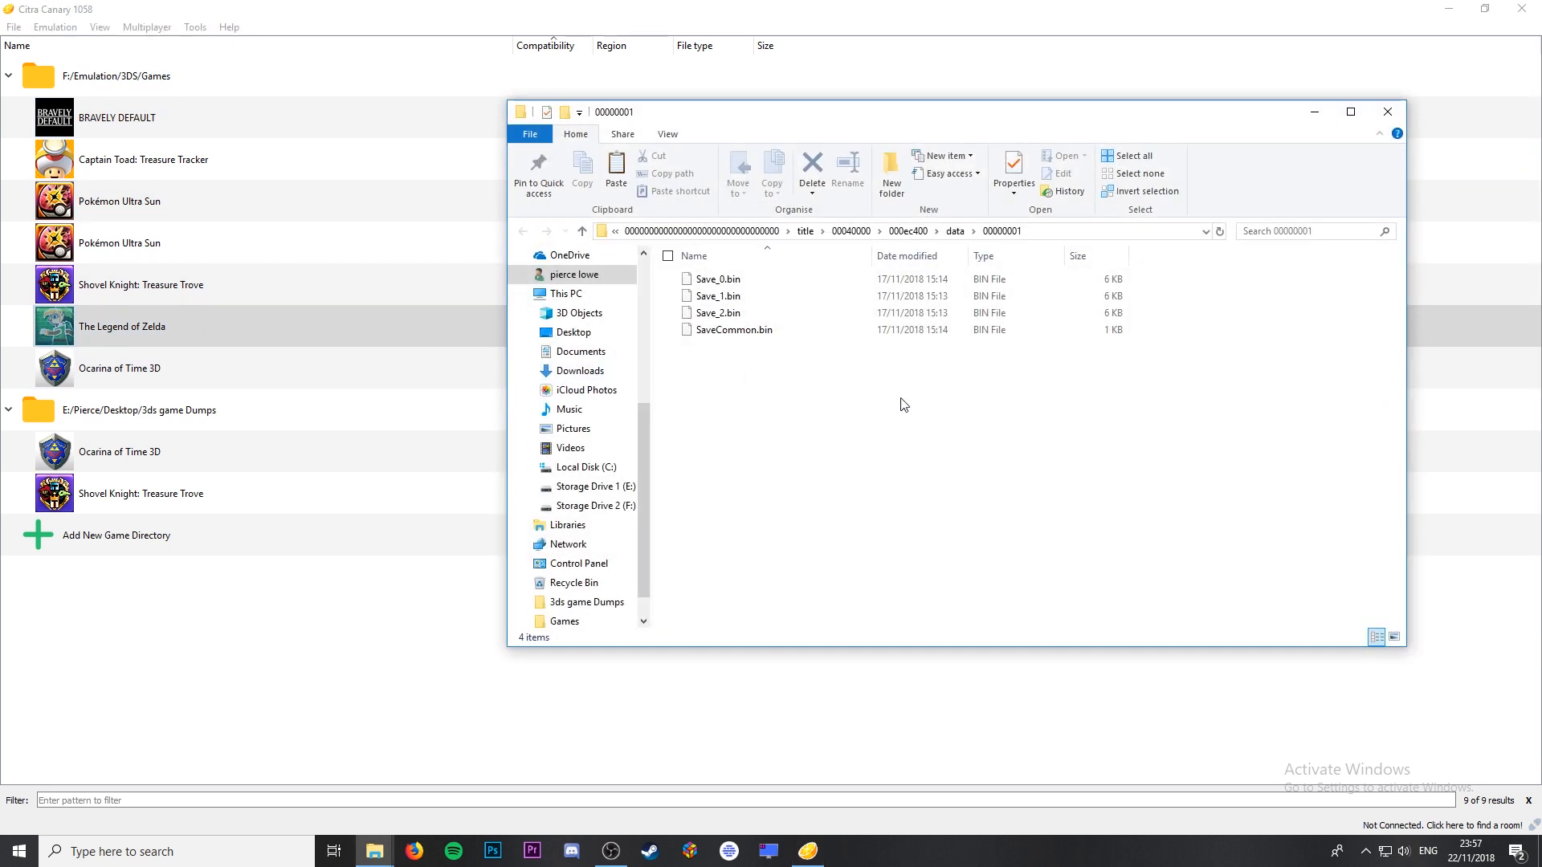
left_click(616, 173)
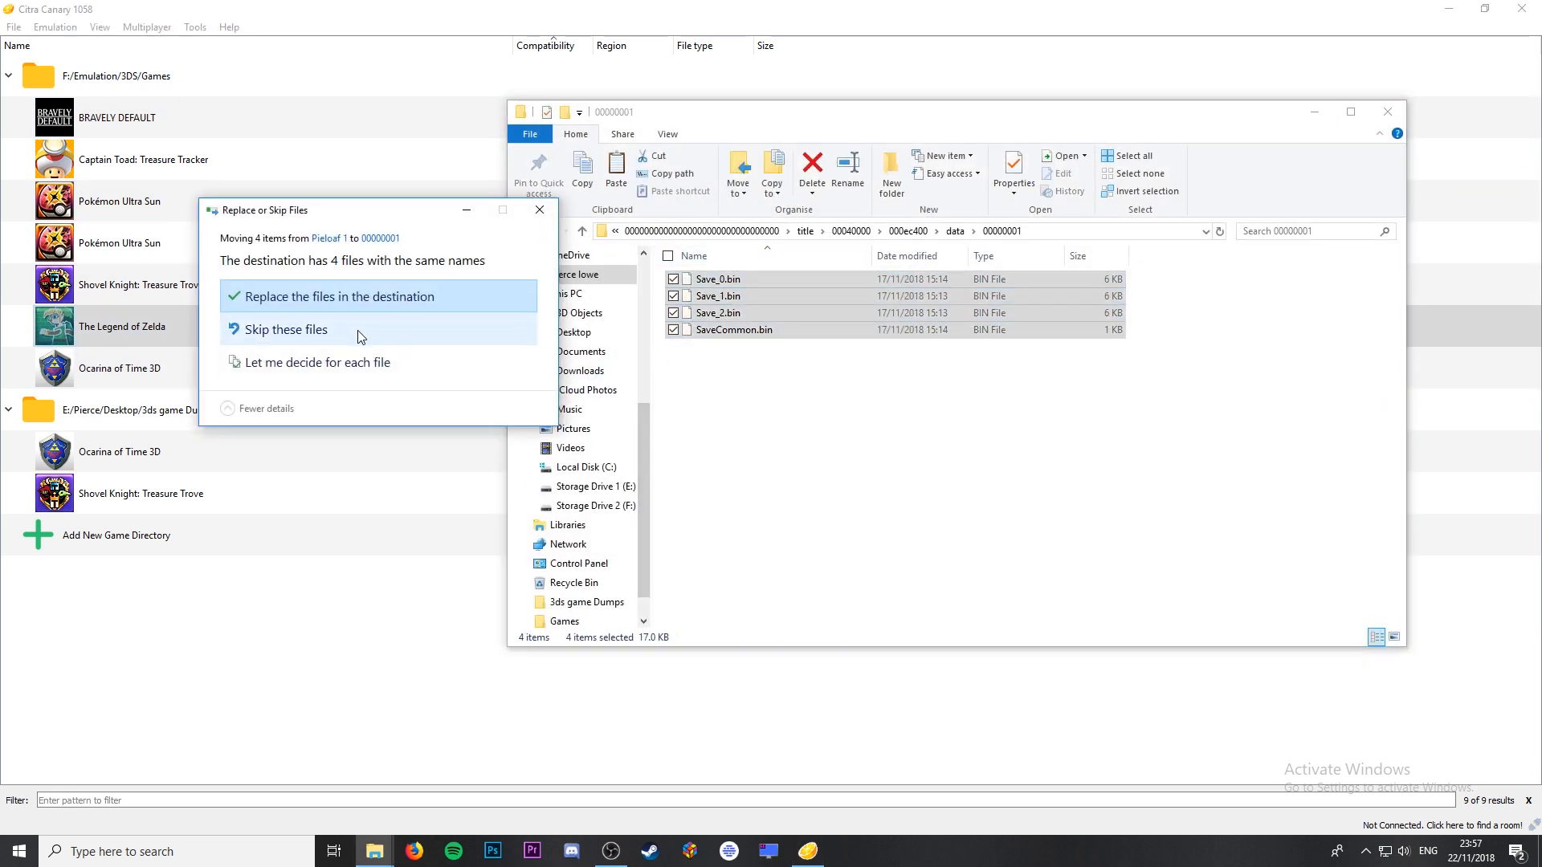
left_click(339, 296)
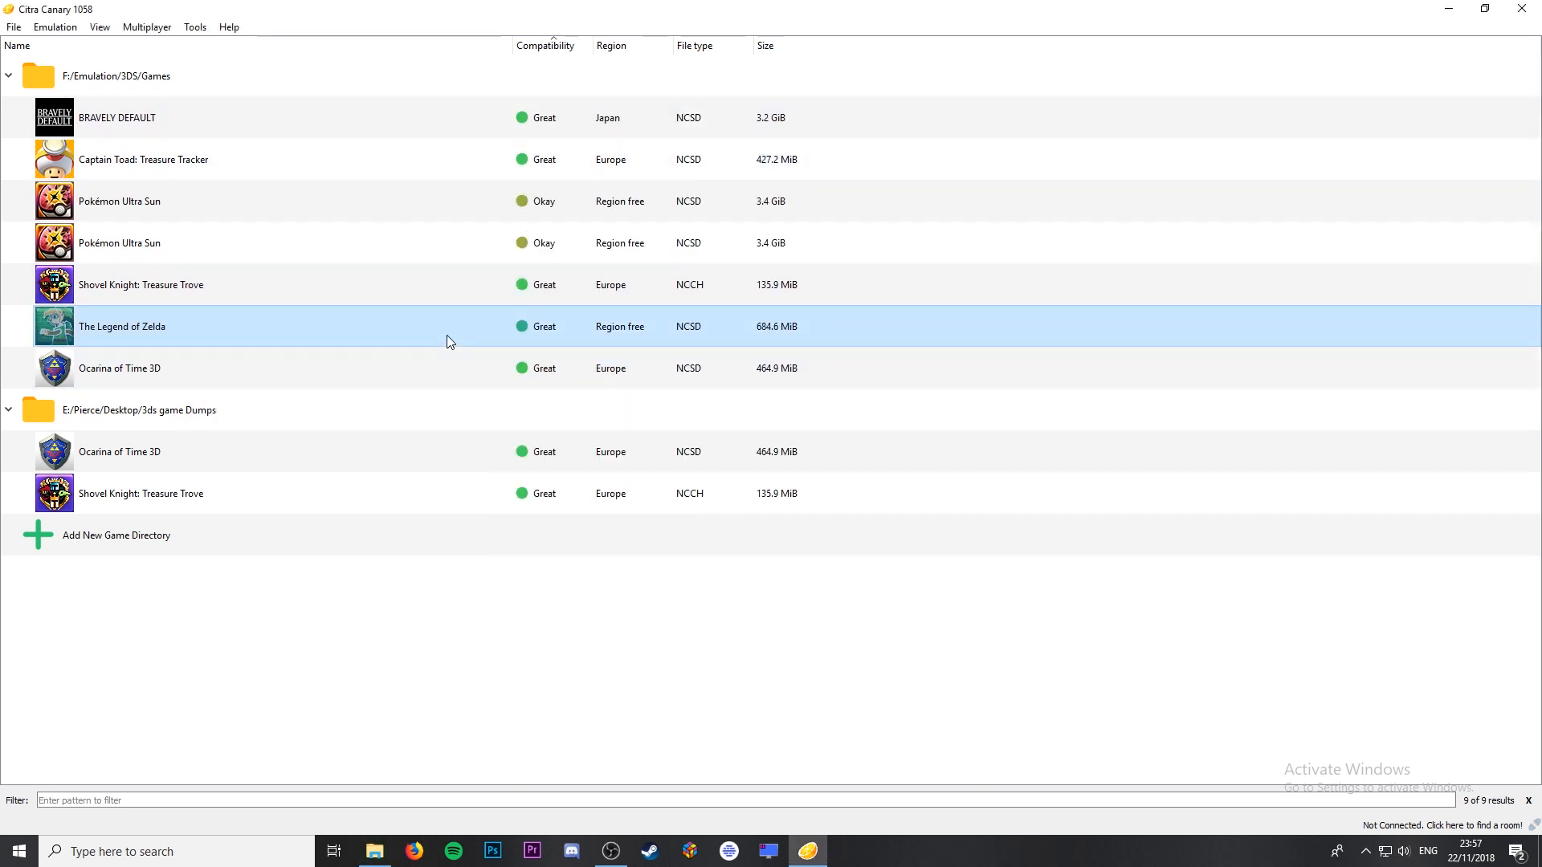
Launch The Legend of Zelda, pass the title screen, and begin File 1.
double_click(122, 325)
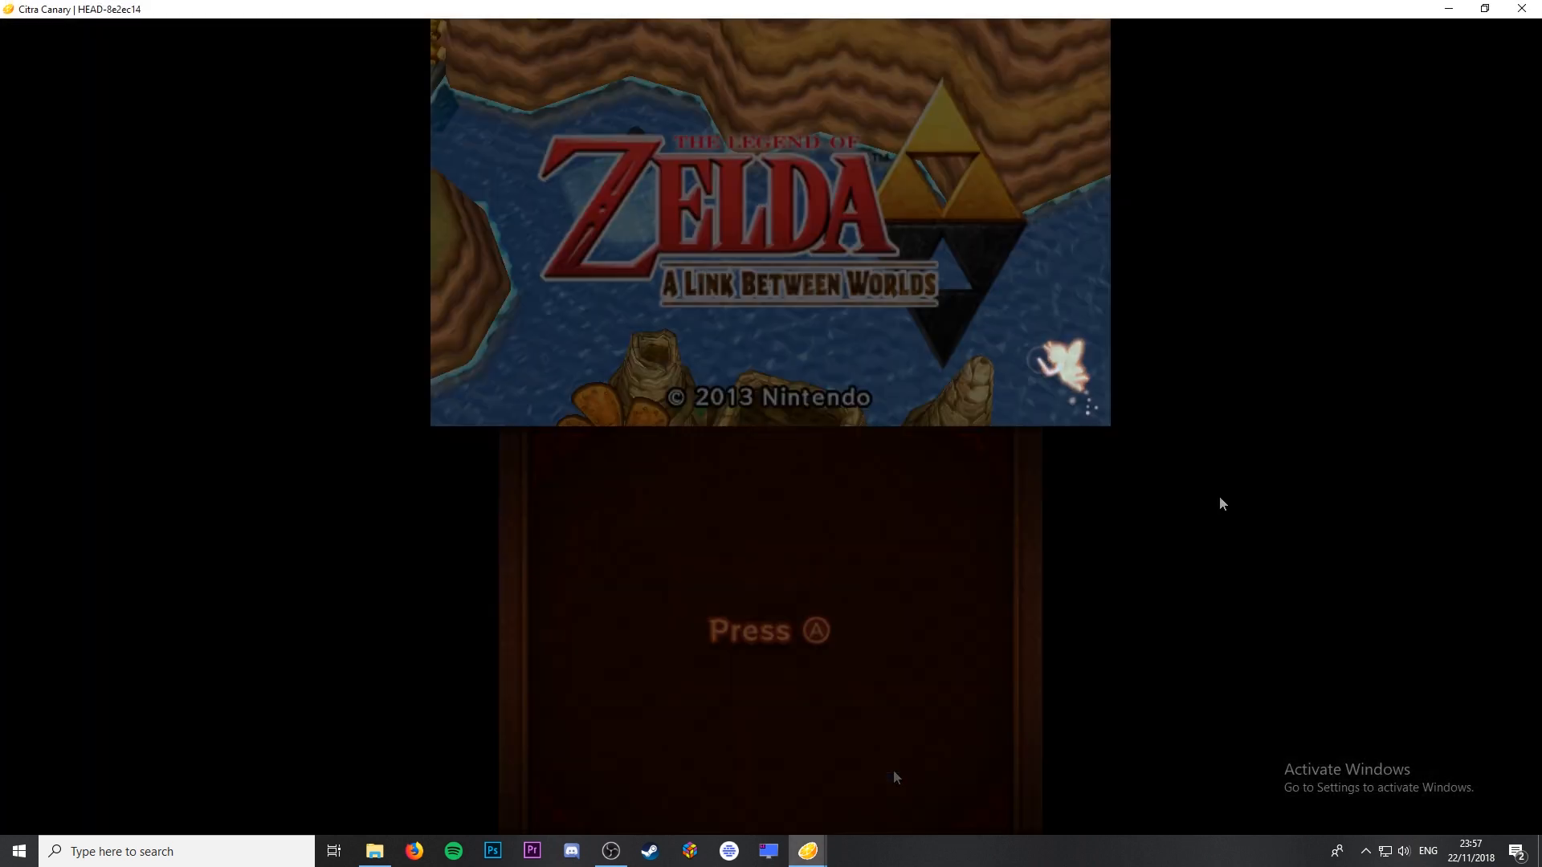
key("a")
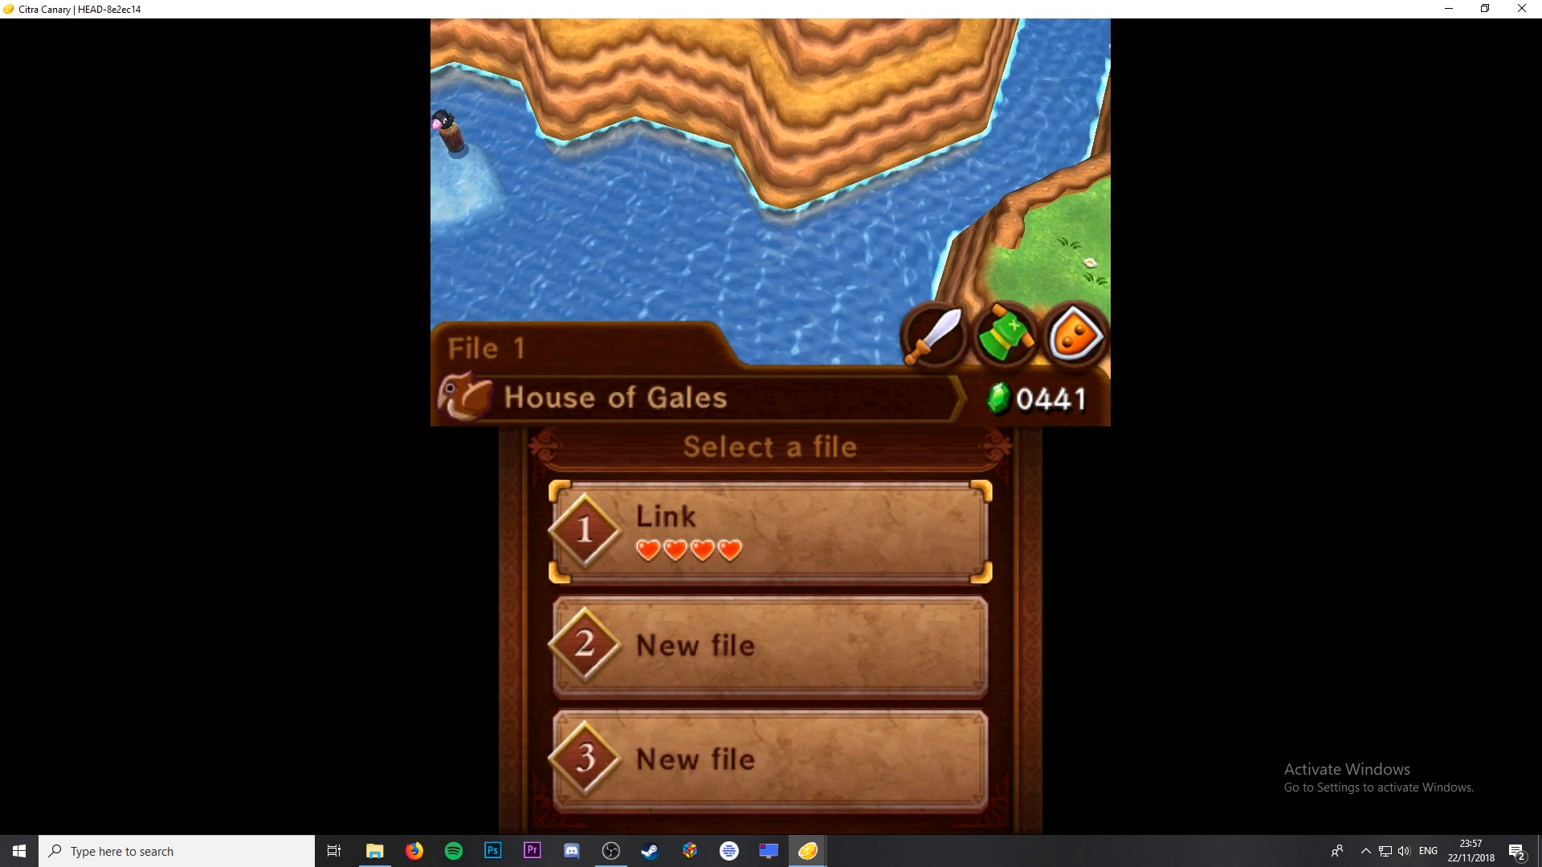
left_click(767, 529)
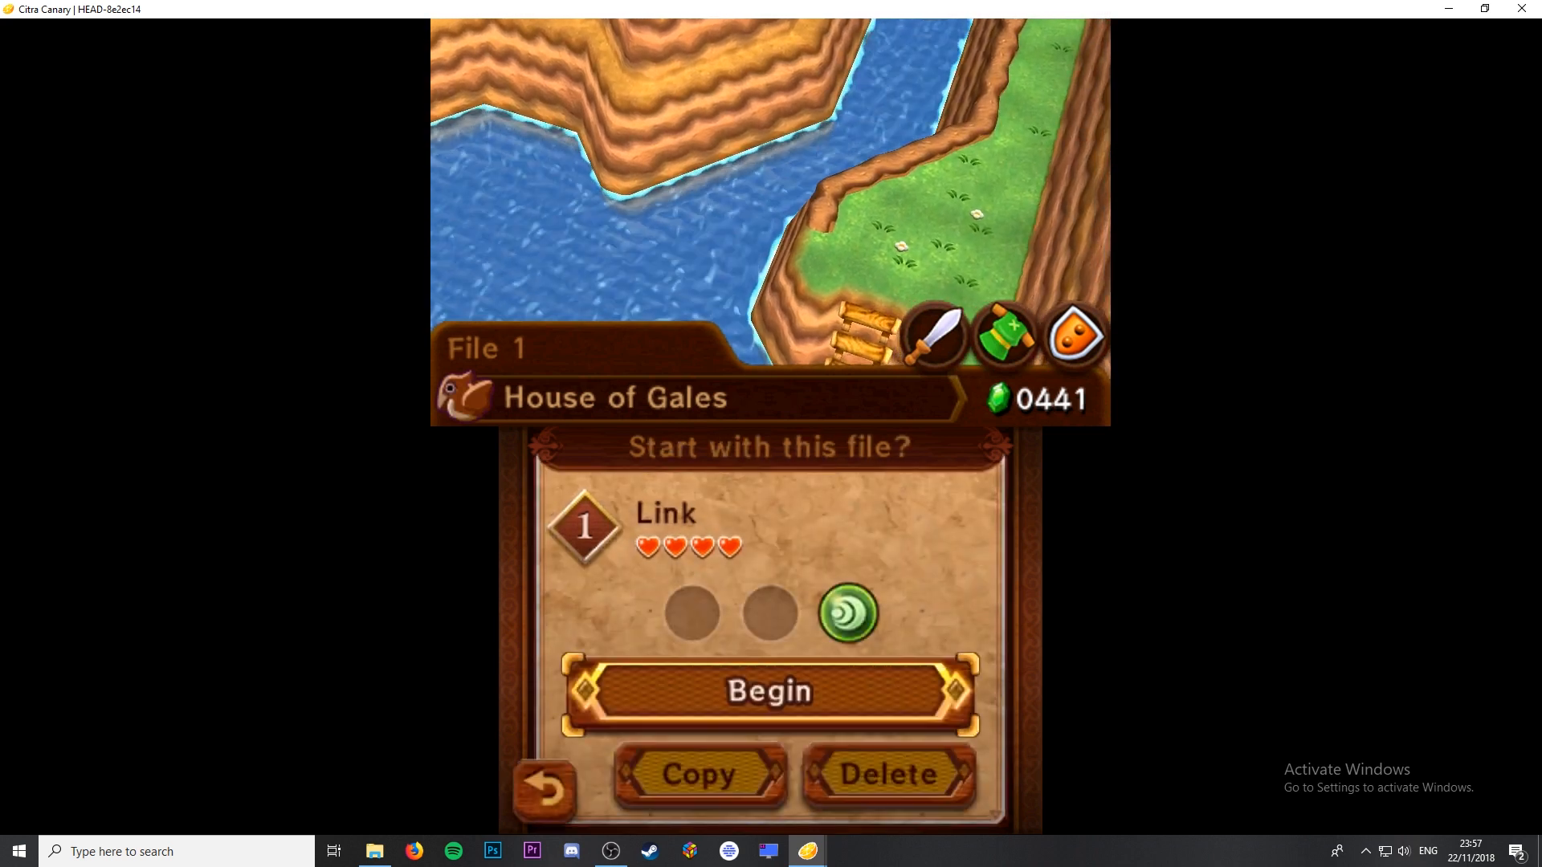
left_click(544, 791)
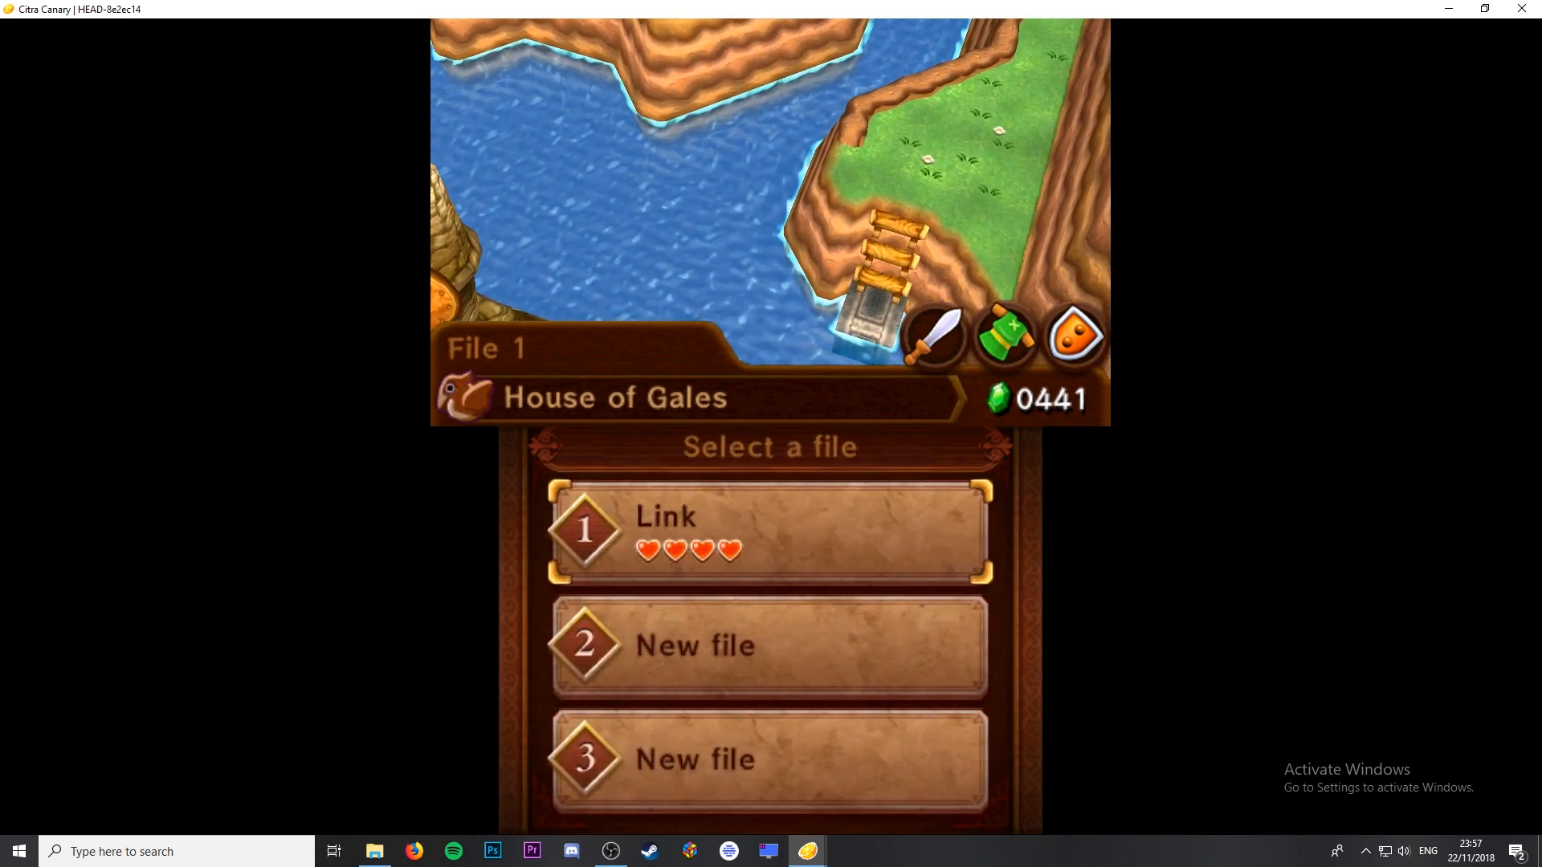
left_click(767, 531)
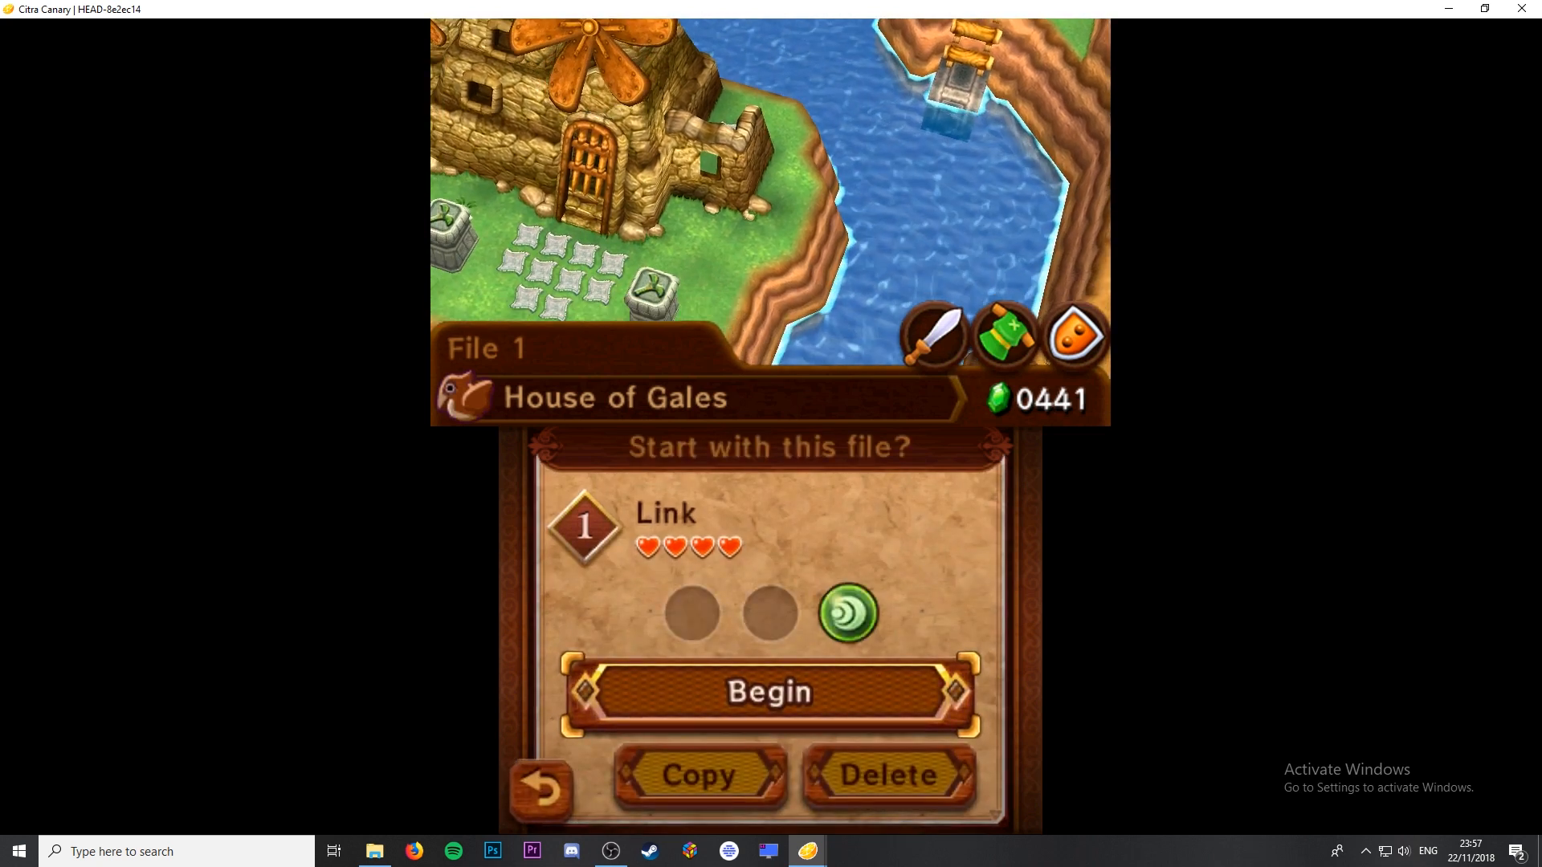
left_click(769, 692)
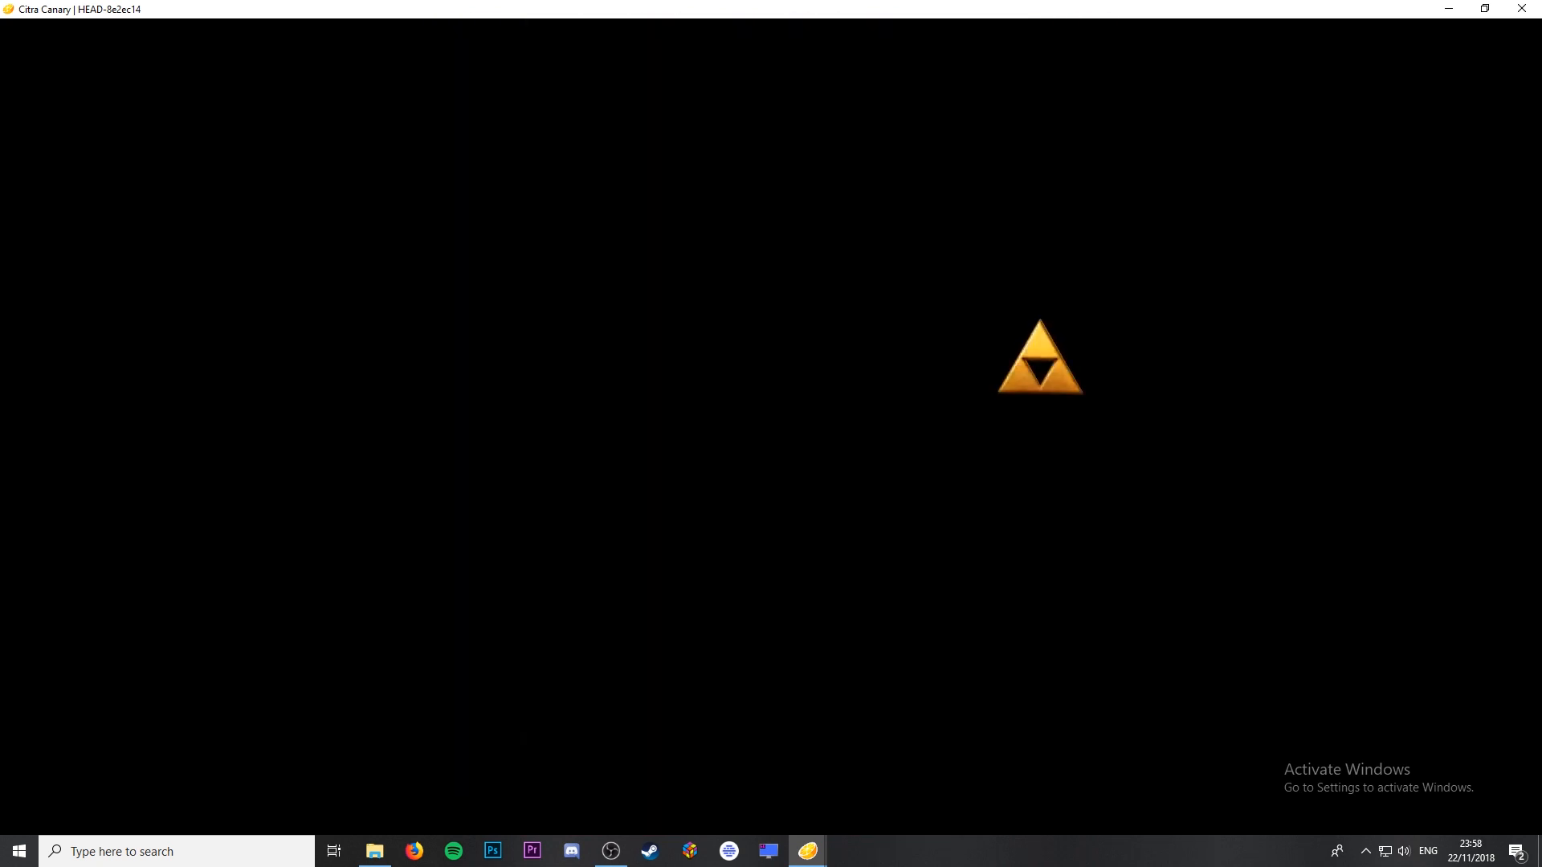